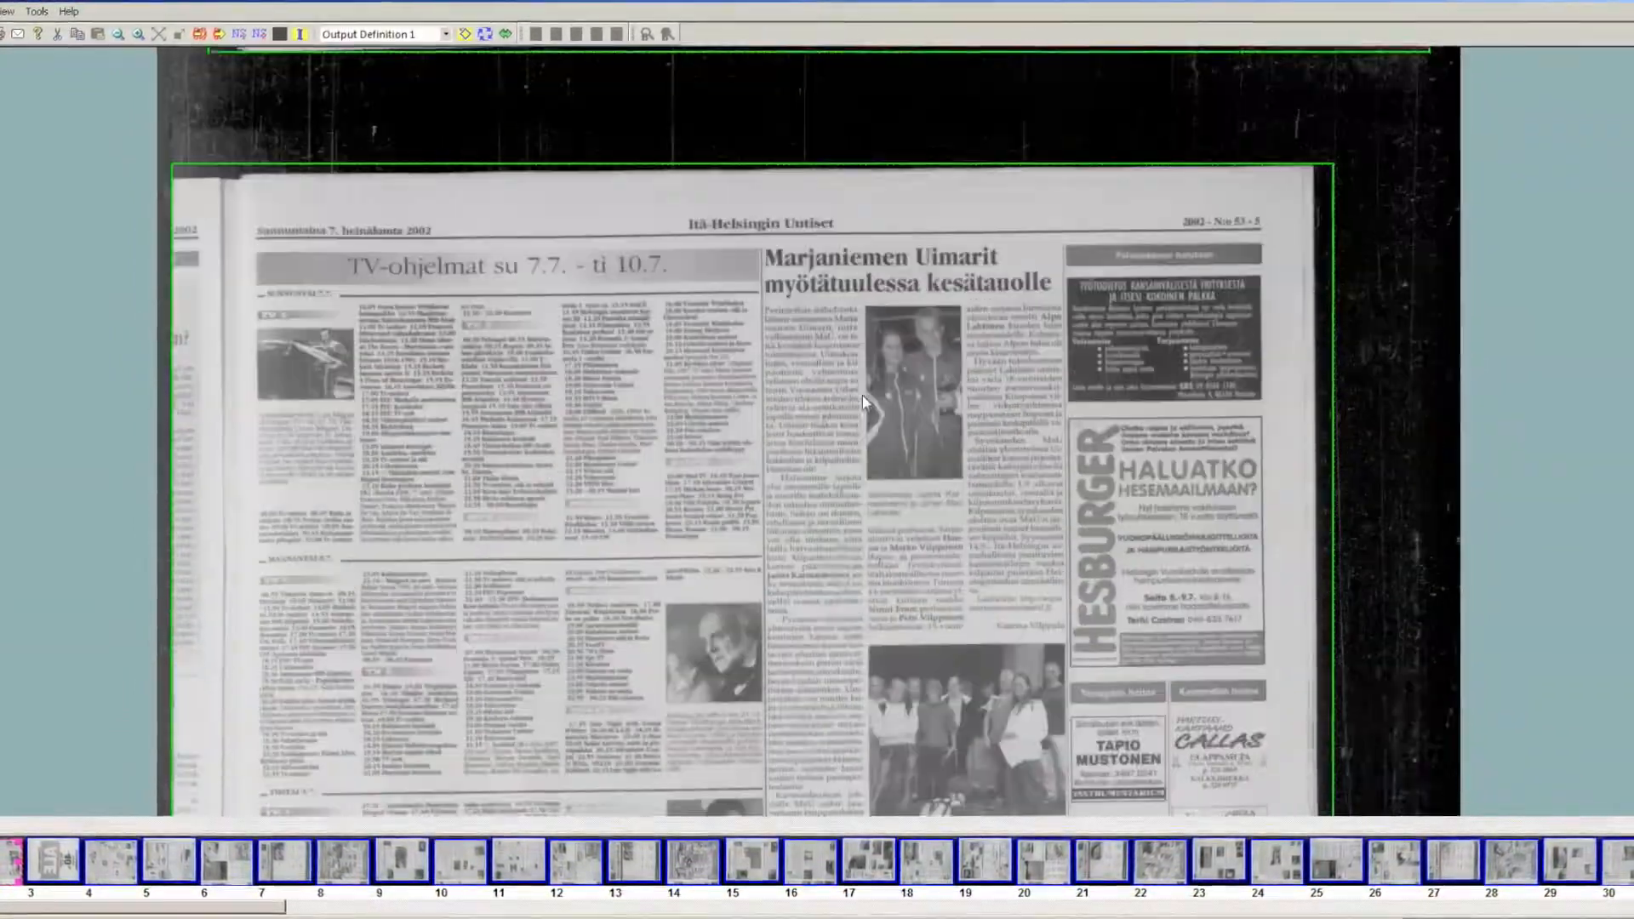
Step through the newspaper ribbon frames past frame 50 to the Juhlaviikoilla article page.
scroll("down", 3)
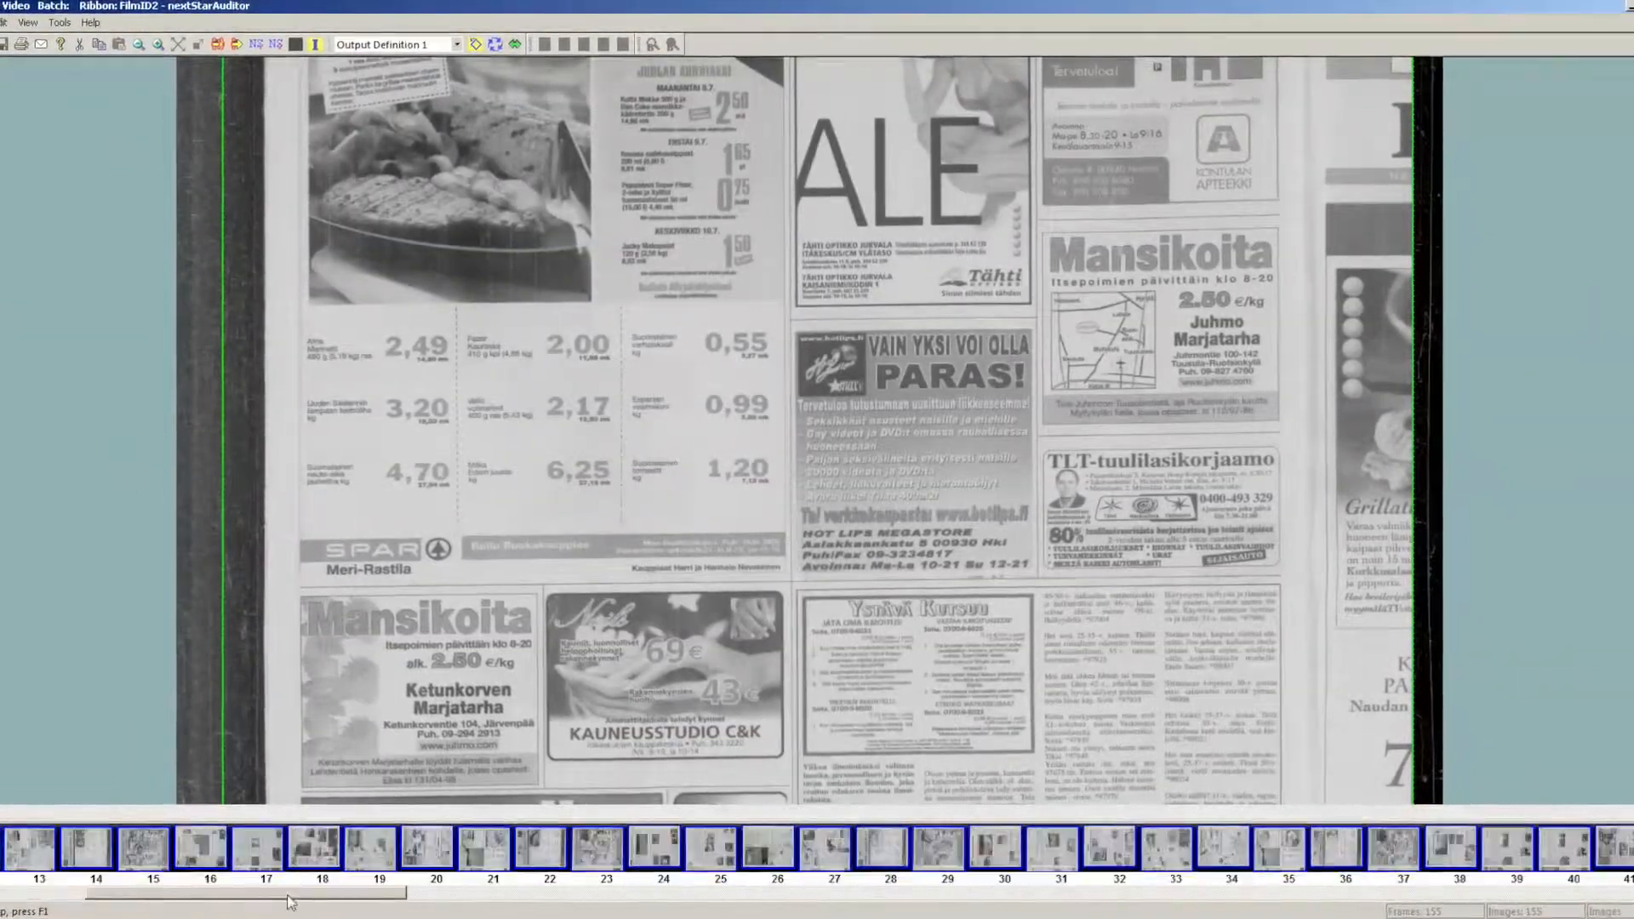
scroll("right", 3)
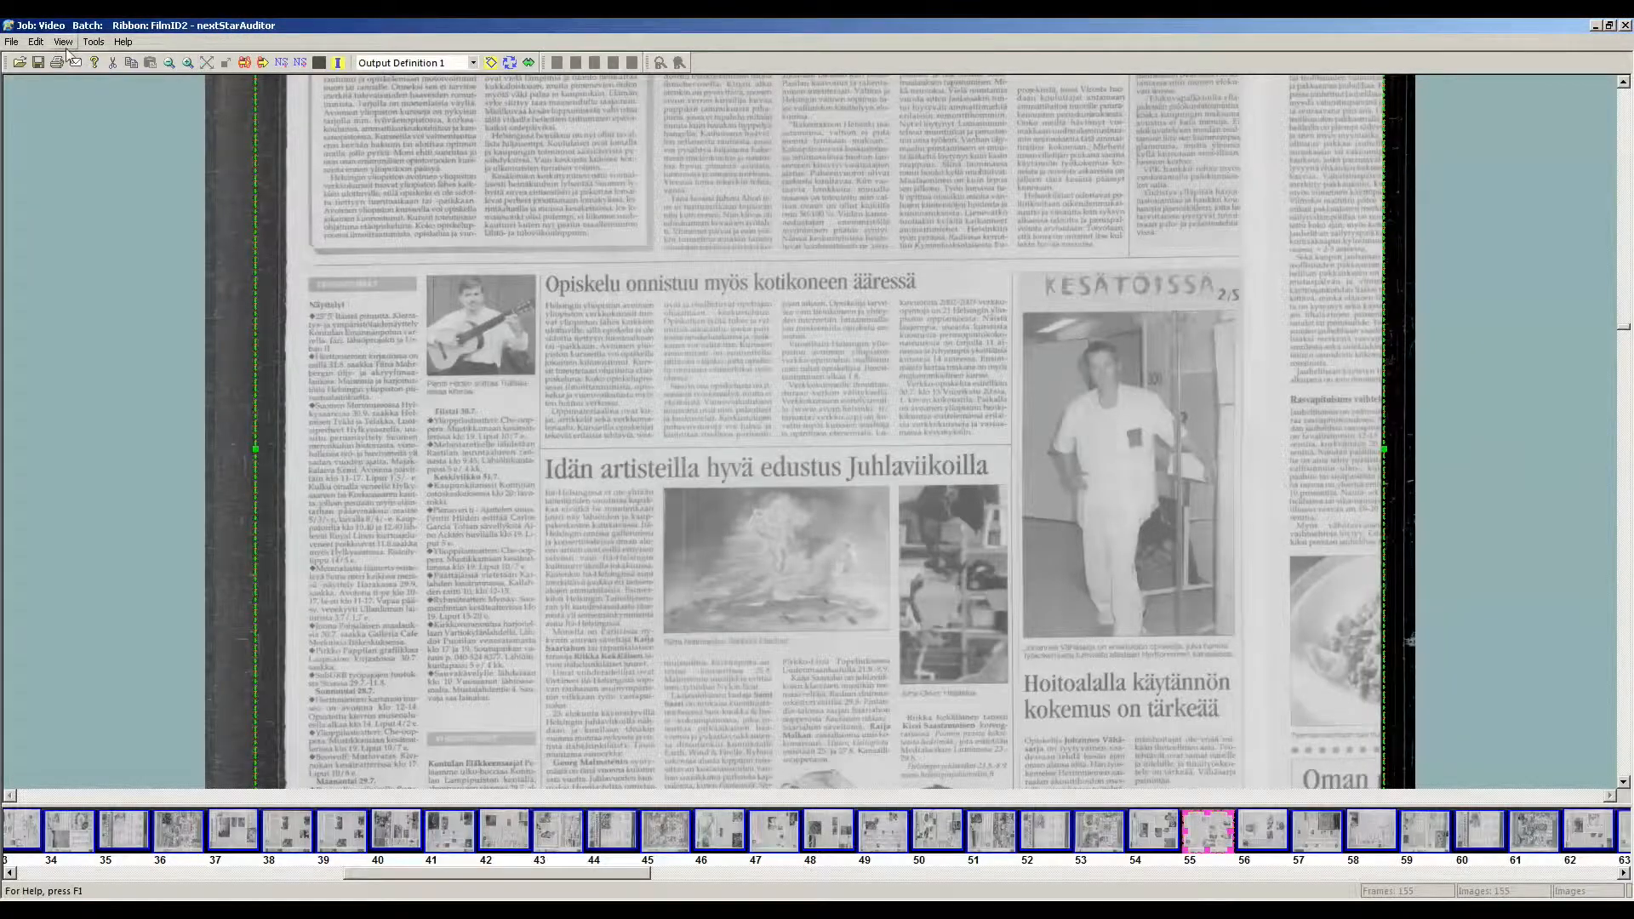
Switch to the Analog Viewer and review the FilmID18 fiche's auto-detected frame grid.
left_click(63, 41)
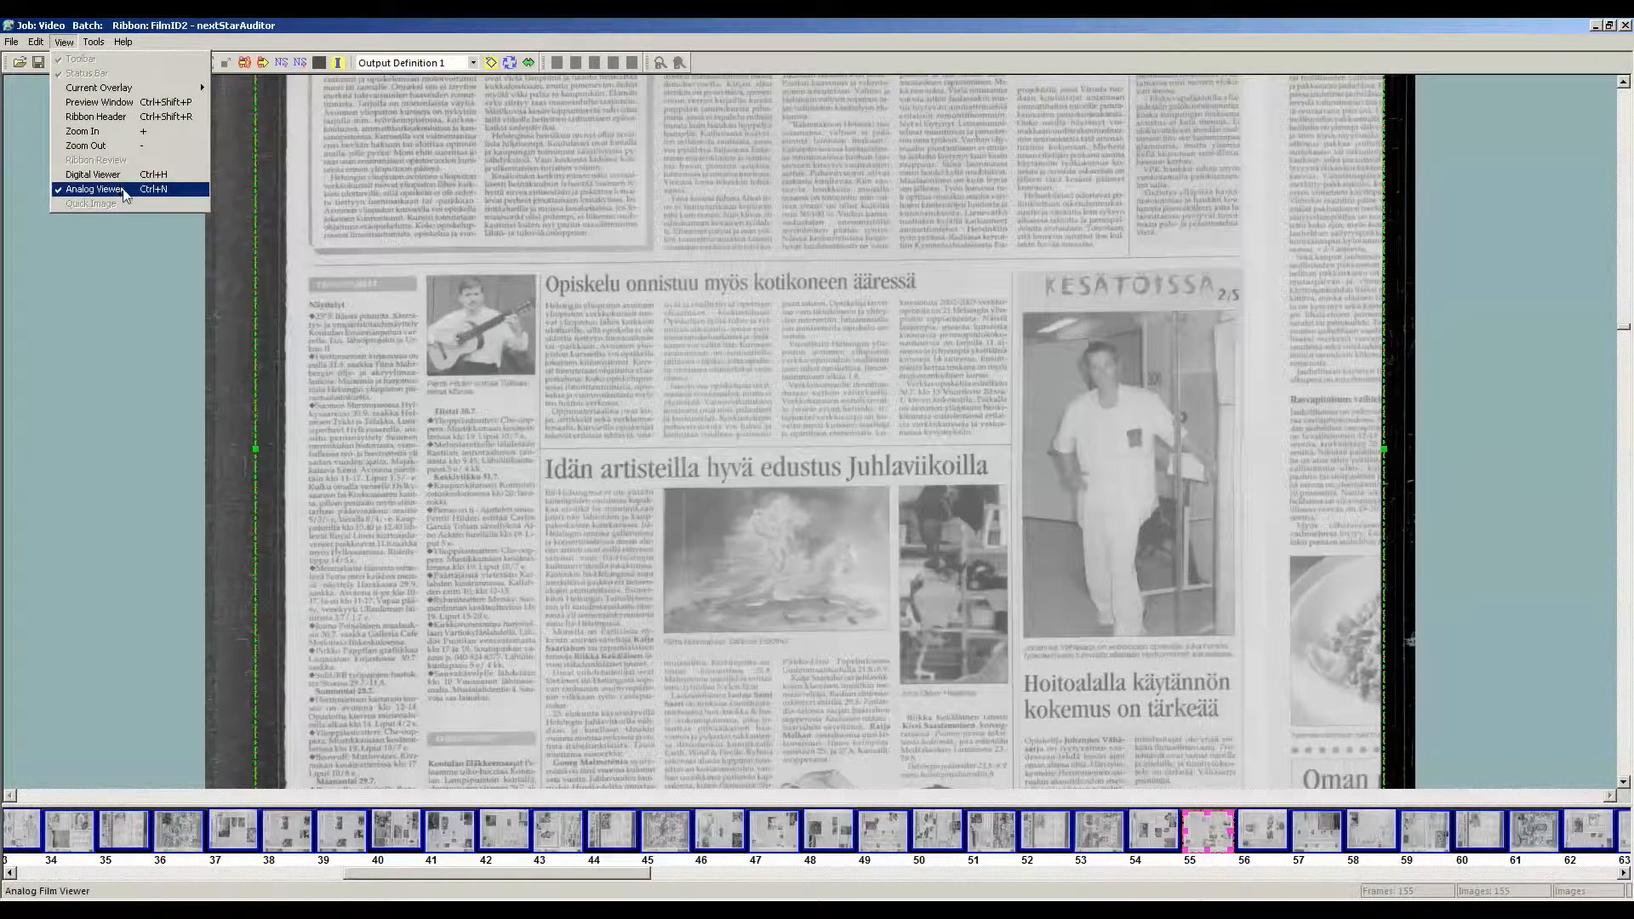
left_click(94, 189)
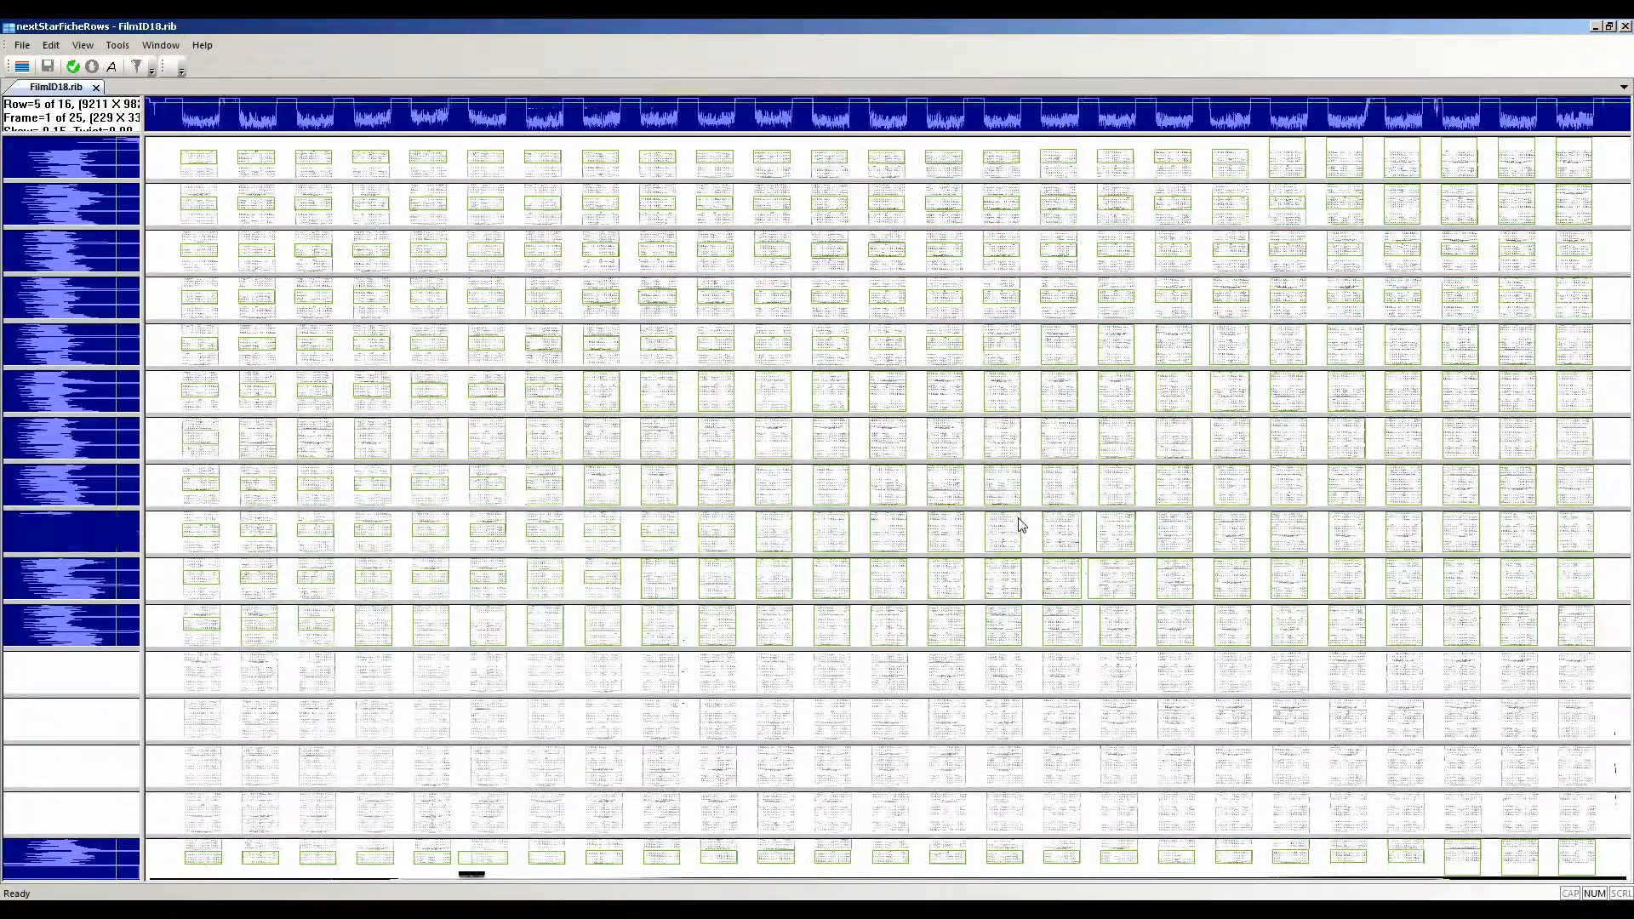
scroll("down", 3)
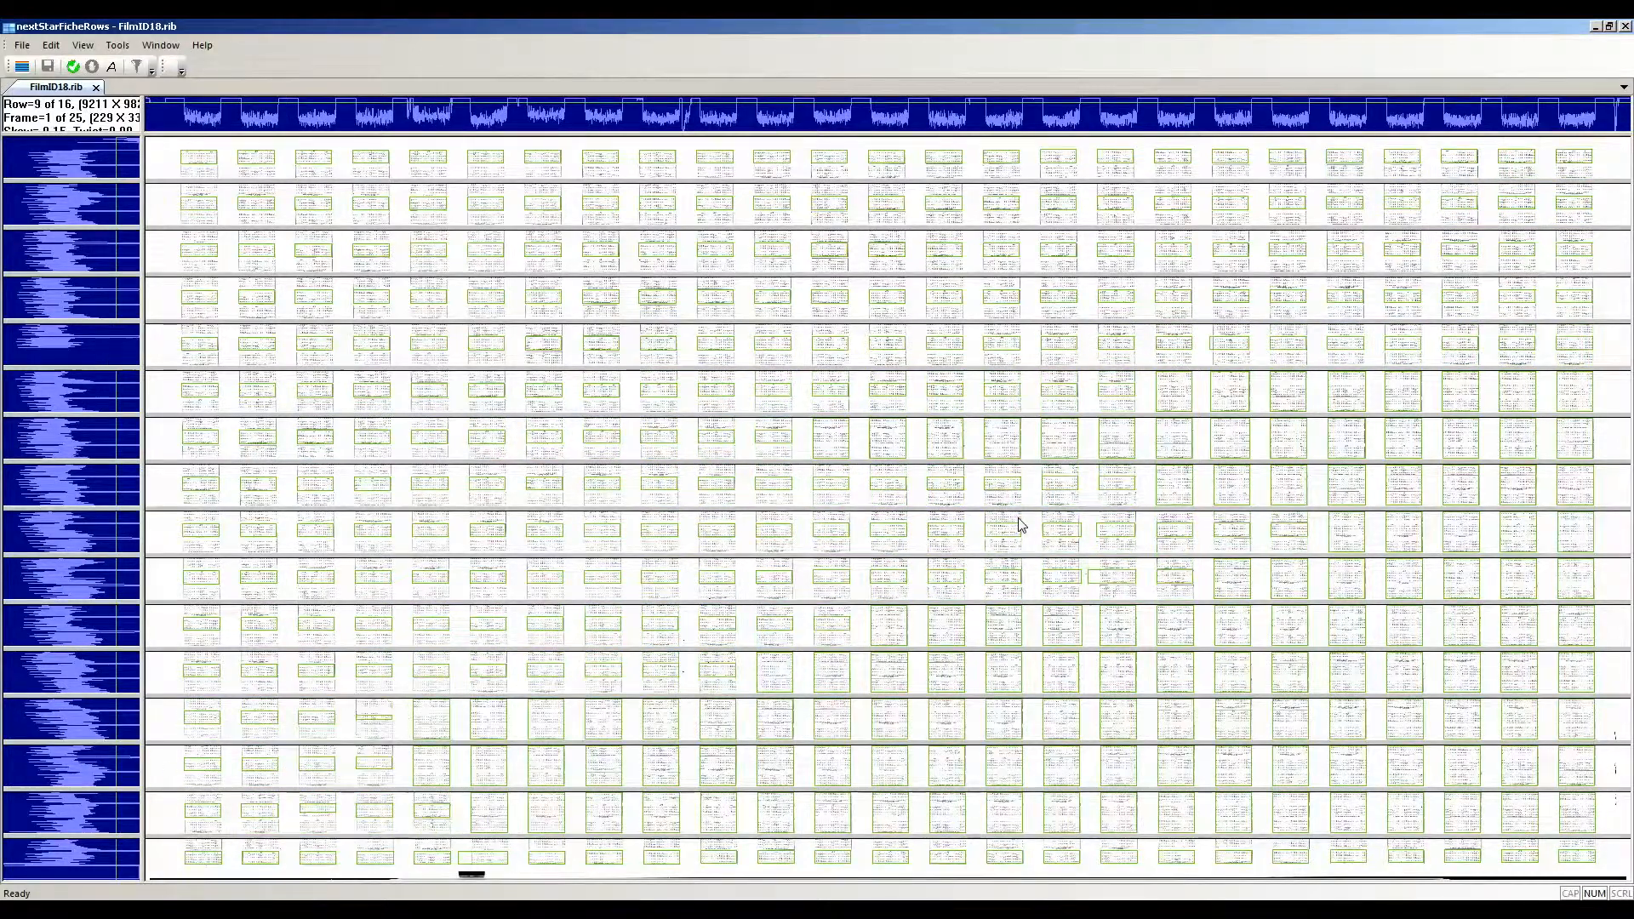